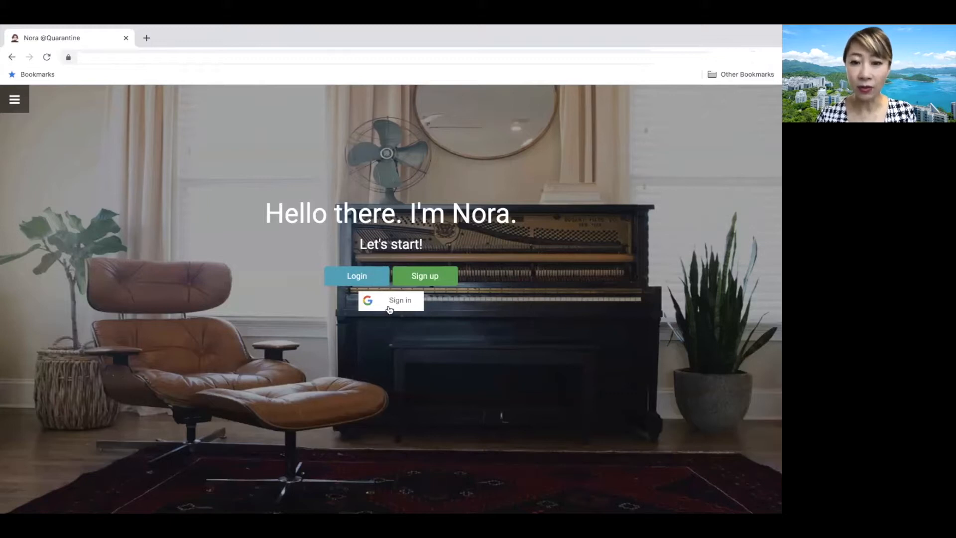
{"action": "mouse_move", "coordinate": [433, 276]}
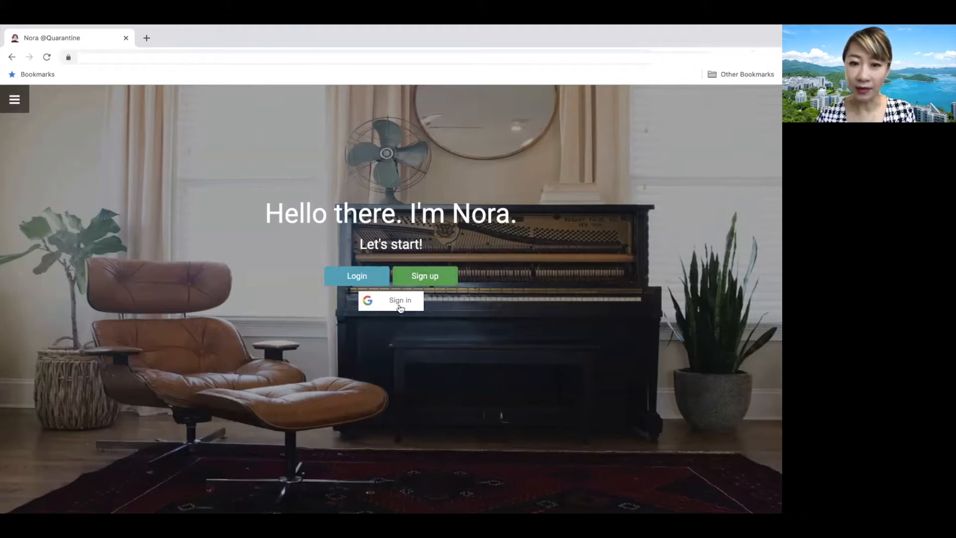
{"action": "mouse_move", "coordinate": [350, 277]}
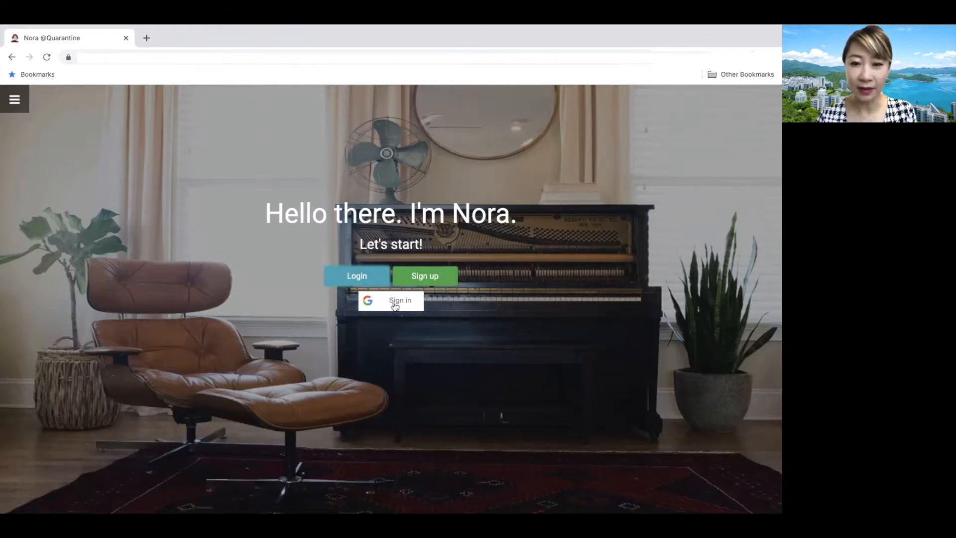
- Sign in with Google and keep the interface language as English (US)
{"action": "left_click", "coordinate": [399, 301]}
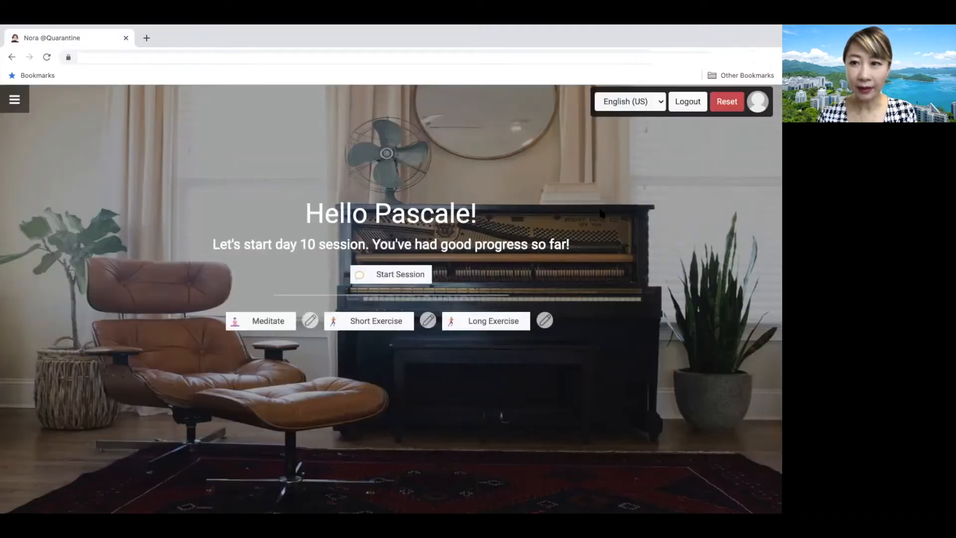
{"action": "left_click", "coordinate": [630, 102]}
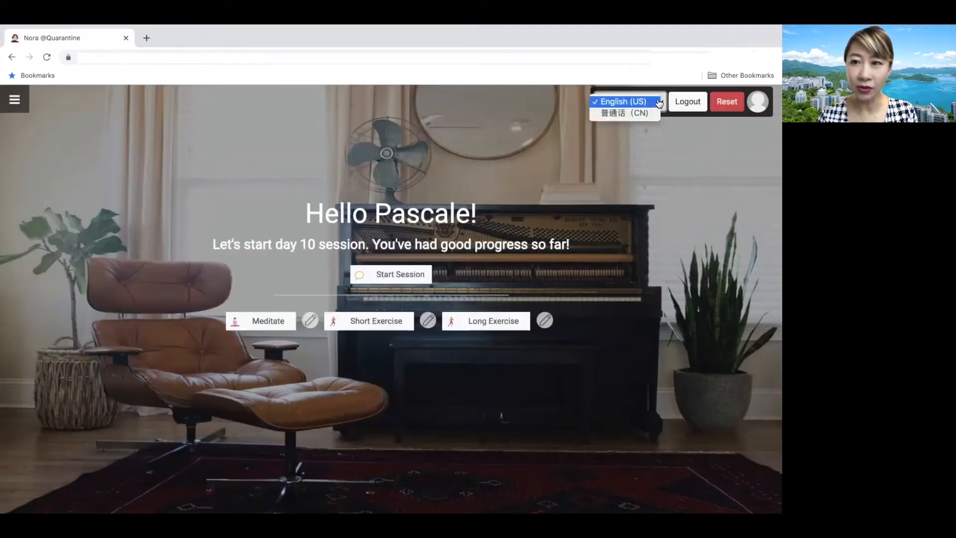
{"action": "left_click", "coordinate": [624, 102]}
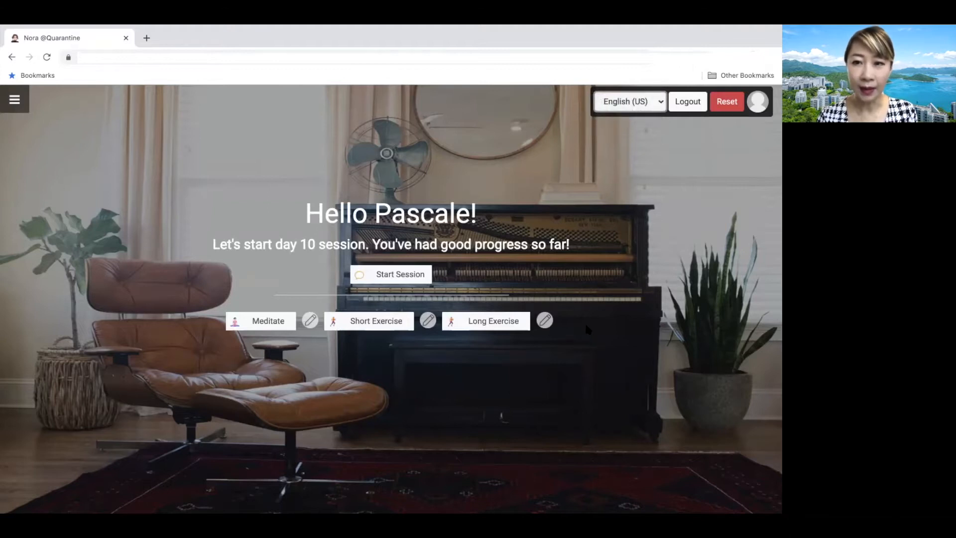
{"action": "mouse_move", "coordinate": [217, 309]}
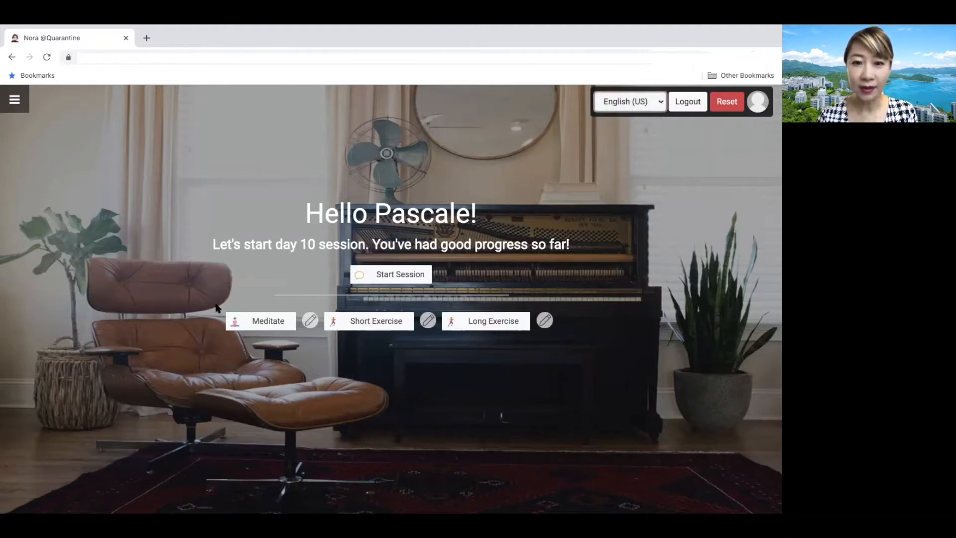
{"action": "mouse_move", "coordinate": [308, 264]}
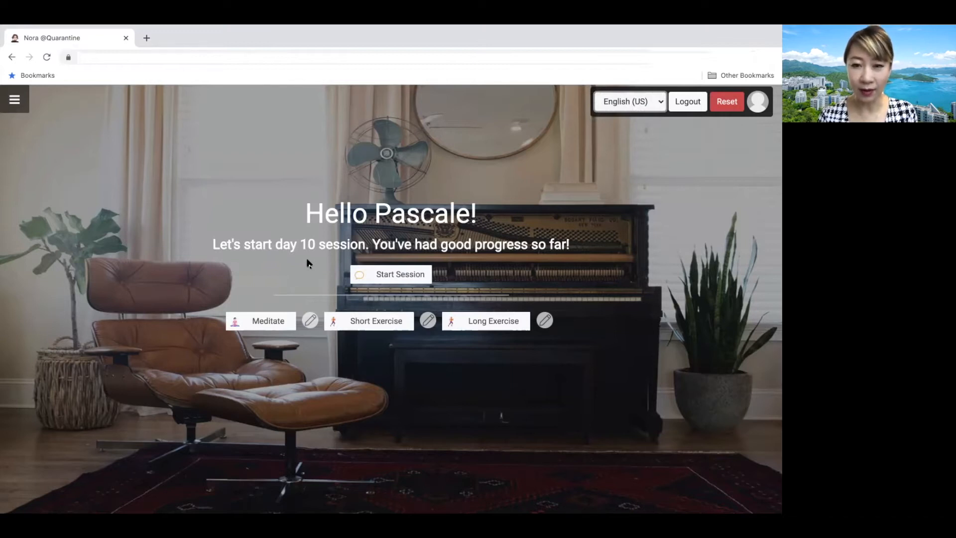
{"action": "mouse_move", "coordinate": [314, 287]}
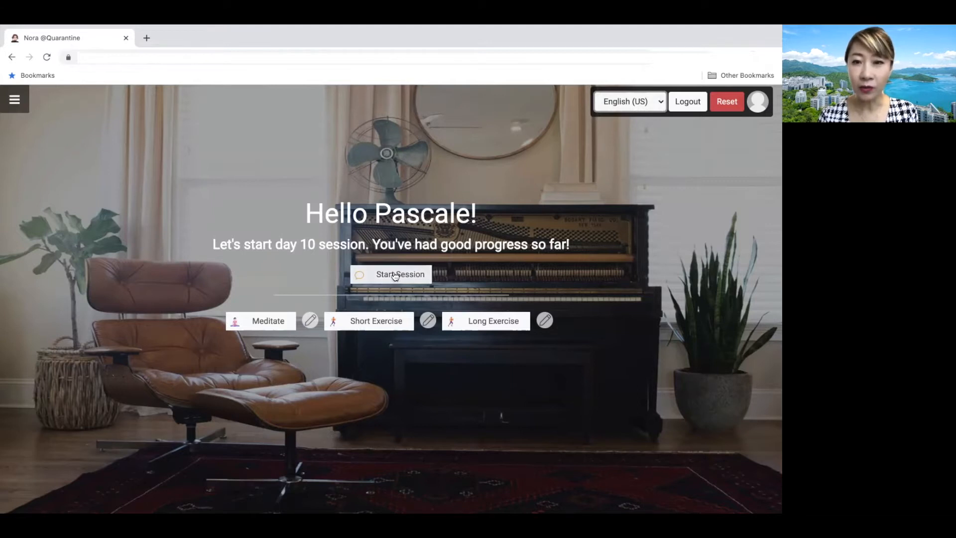
{"action": "mouse_move", "coordinate": [268, 329]}
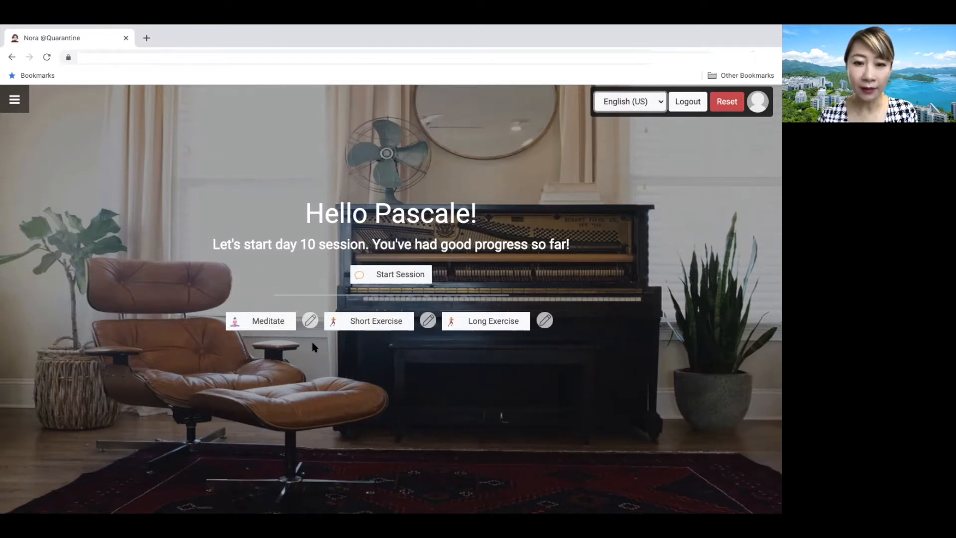
{"action": "mouse_move", "coordinate": [303, 328]}
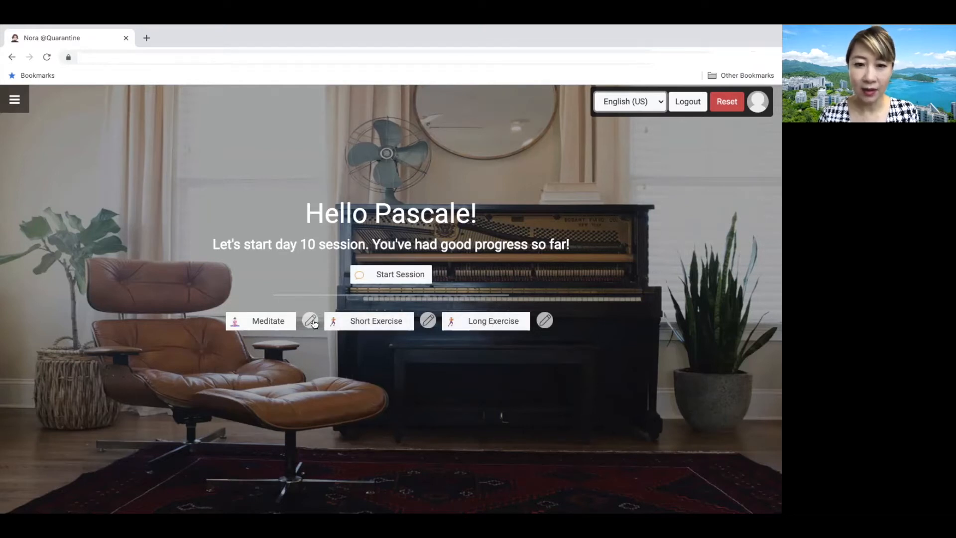
{"action": "left_click", "coordinate": [309, 321]}
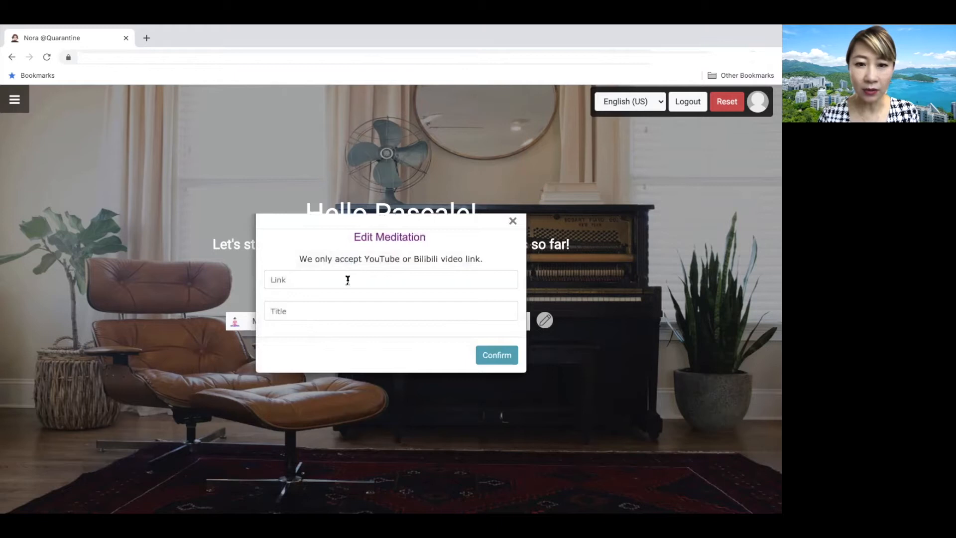
{"action": "mouse_move", "coordinate": [317, 305]}
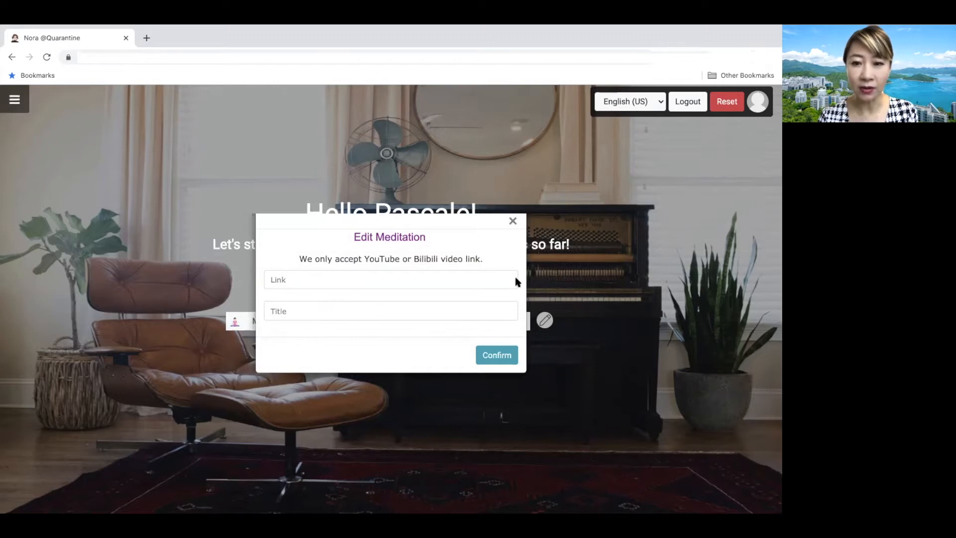
{"action": "left_click", "coordinate": [513, 220]}
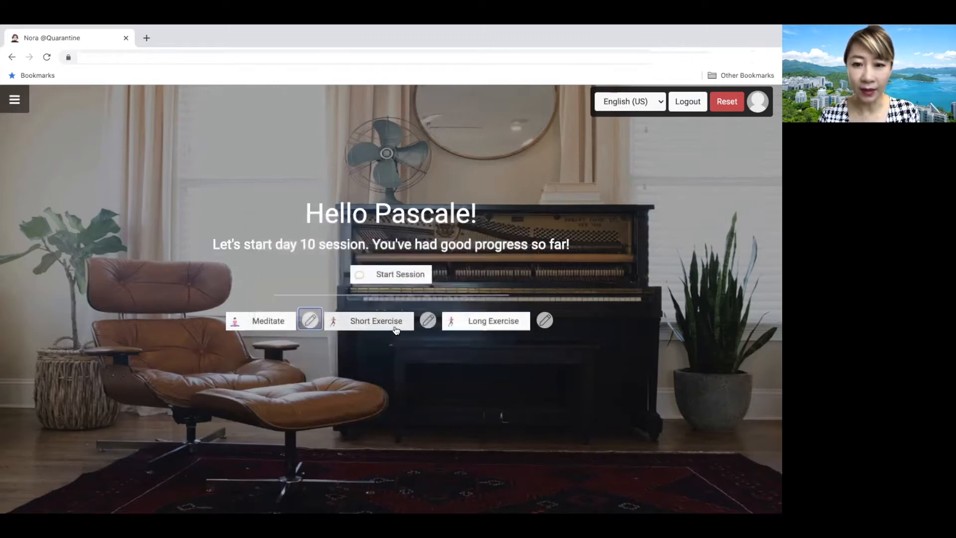
{"action": "mouse_move", "coordinate": [424, 353]}
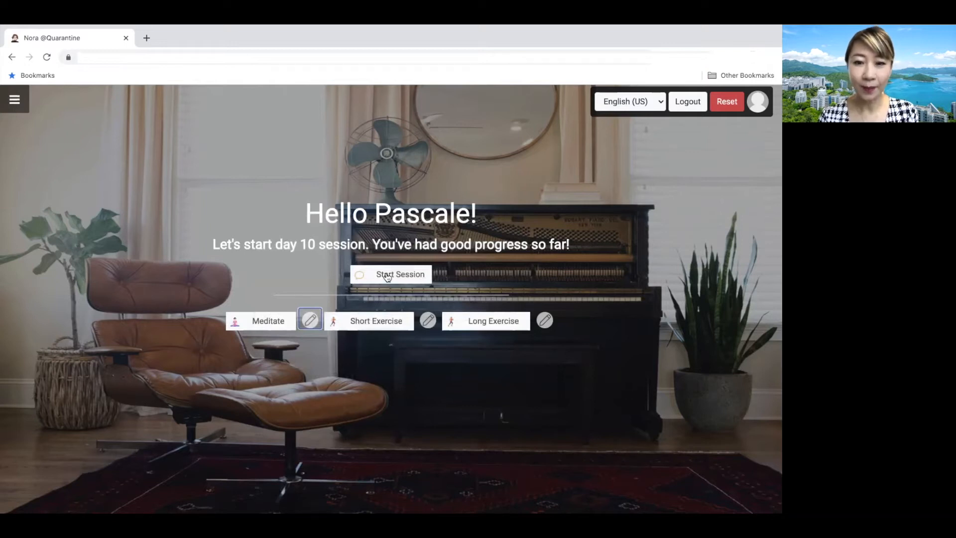
- Start the day 10 chat and count from one to nineteen on one breath
{"action": "left_click", "coordinate": [391, 274]}
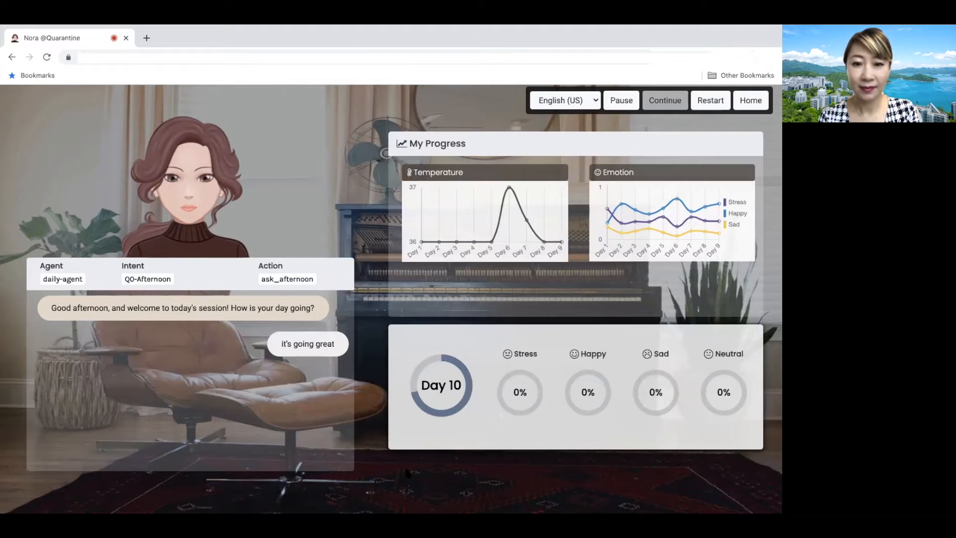
{"action": "left_click", "coordinate": [307, 343]}
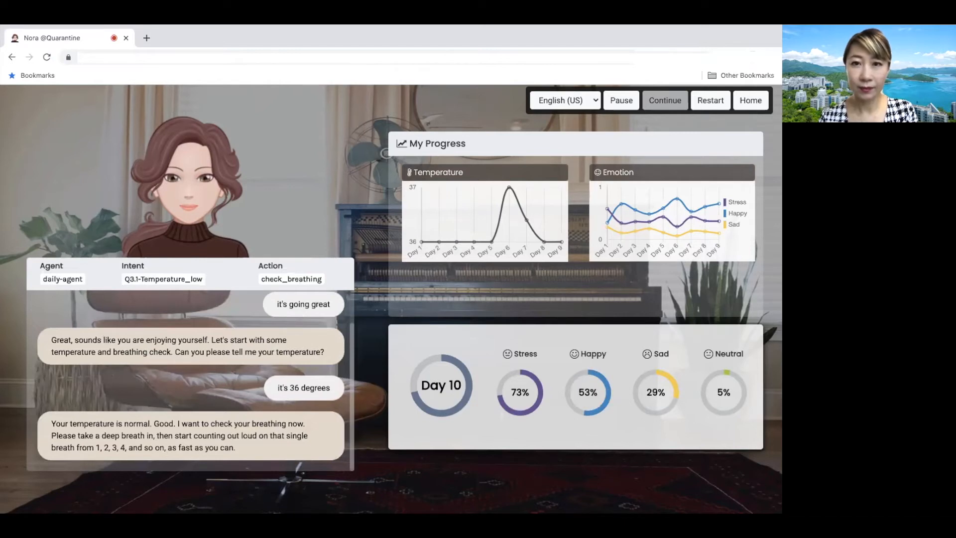
{"action": "mouse_move", "coordinate": [464, 319]}
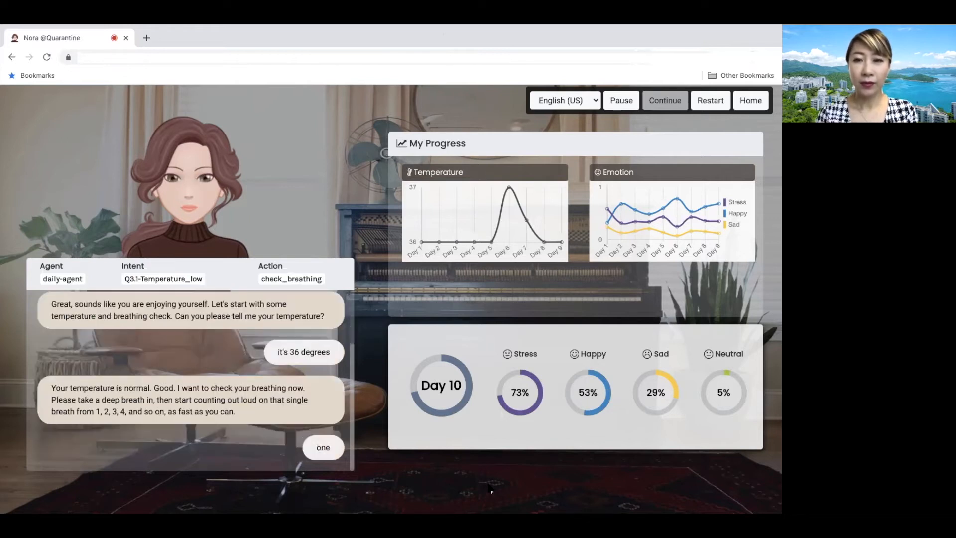
{"action": "type", "text": "one two three four five six seven eight nine ten la"}
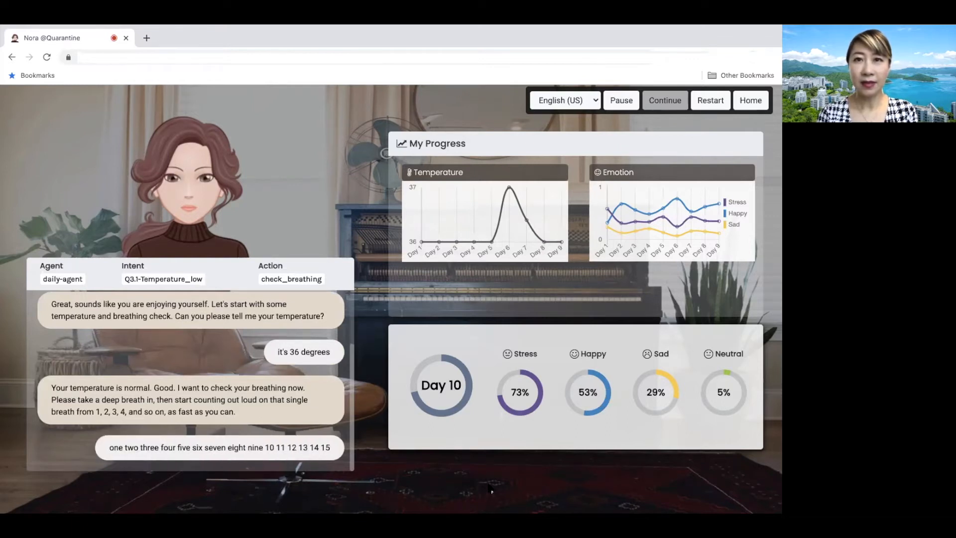
{"action": "type", "text": "16 17 18 19"}
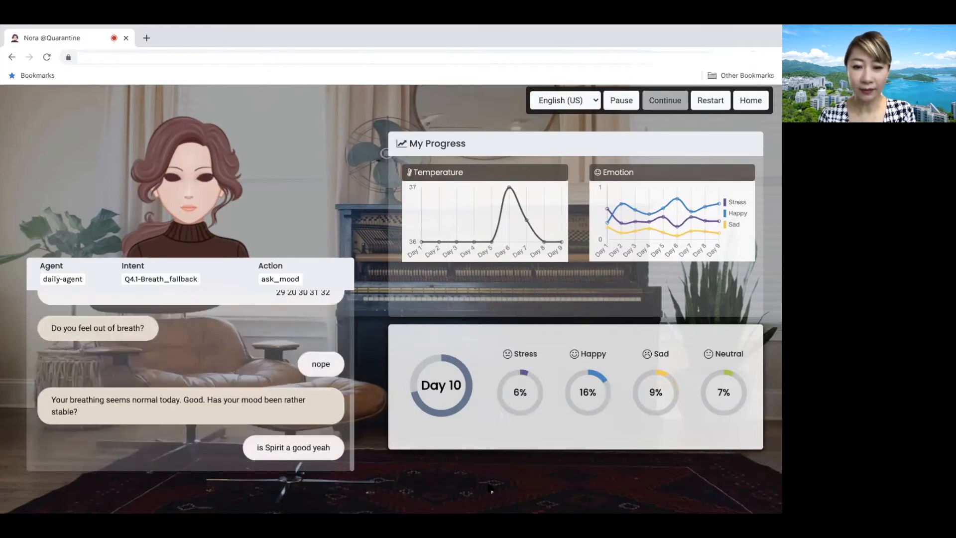
- Tell Nora the mood has been 'rather good yeah' and move the conversation on
{"action": "type", "text": "it's been rather good yeah"}
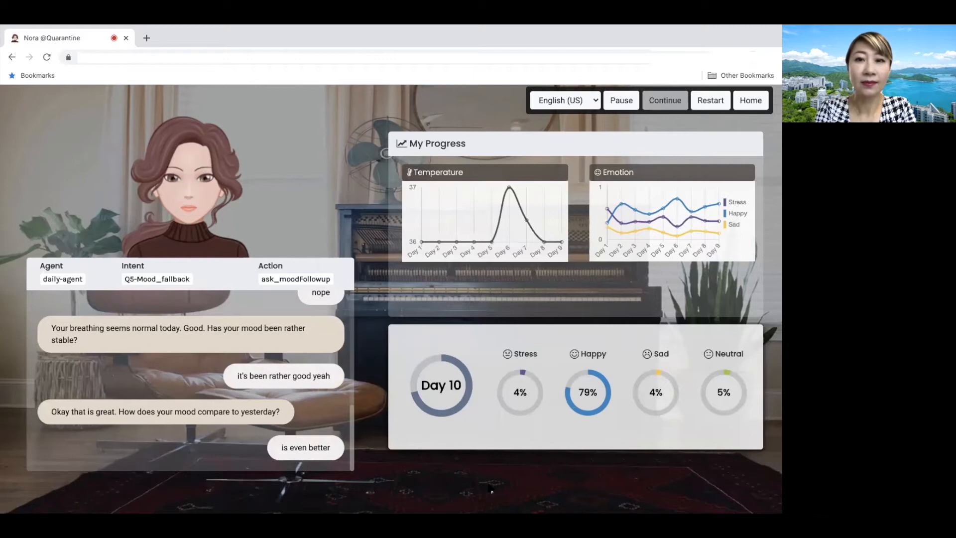
{"action": "left_click", "coordinate": [664, 100]}
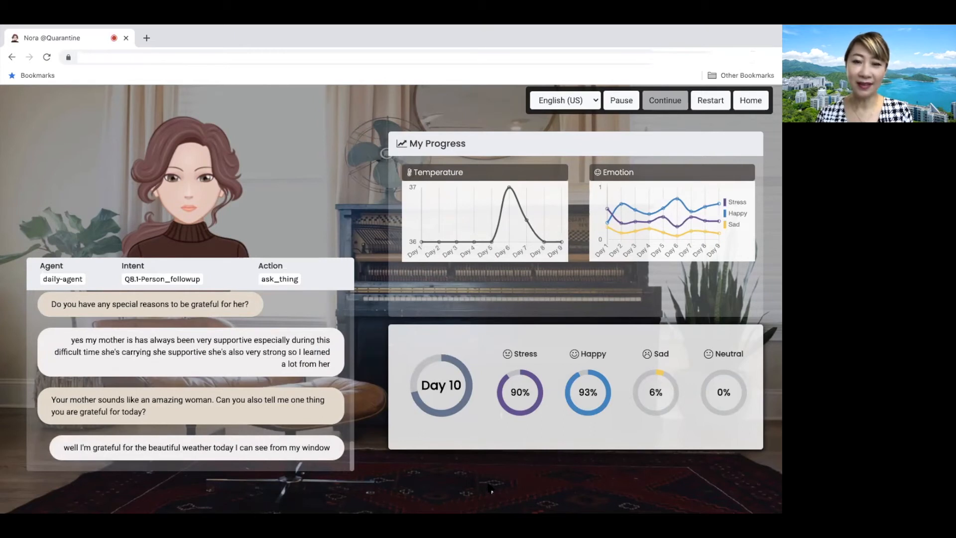
- Describe the beautiful view from the window as something to be grateful for
{"action": "type", "text": "the view is beautiful the way"}
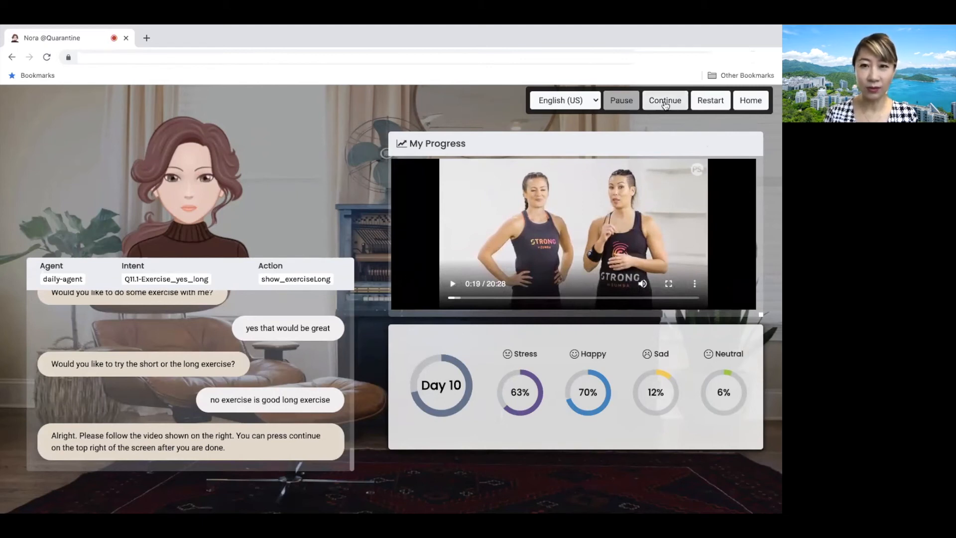
- Finish the long workout video and return to the conversation
{"action": "left_click", "coordinate": [665, 101]}
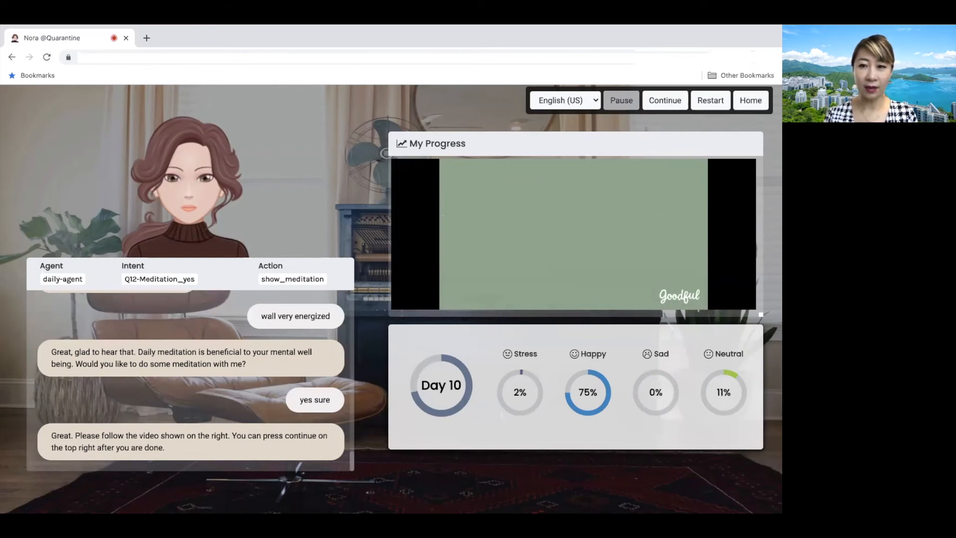
- Play the meditation video through and bring back the temperature and emotion progress charts
{"action": "left_click", "coordinate": [573, 234]}
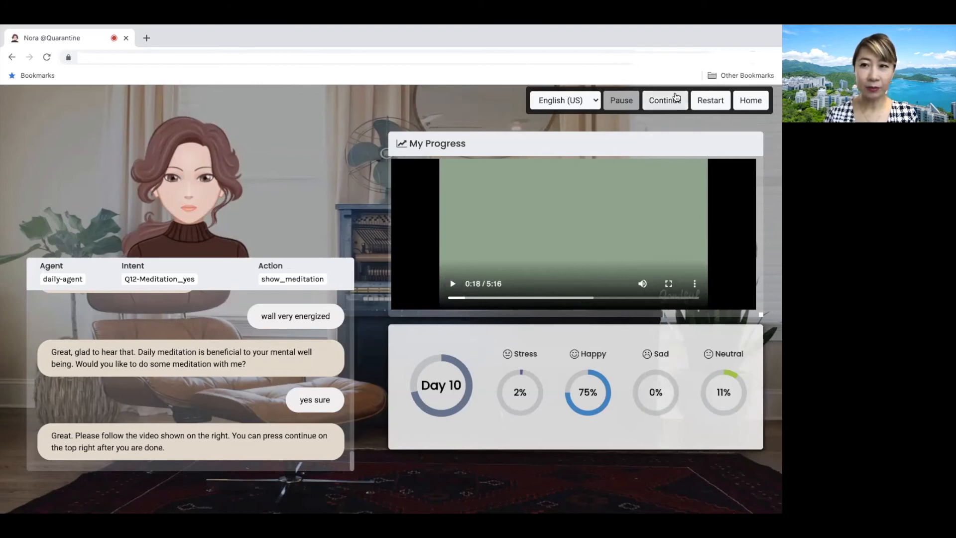
{"action": "left_click", "coordinate": [665, 100]}
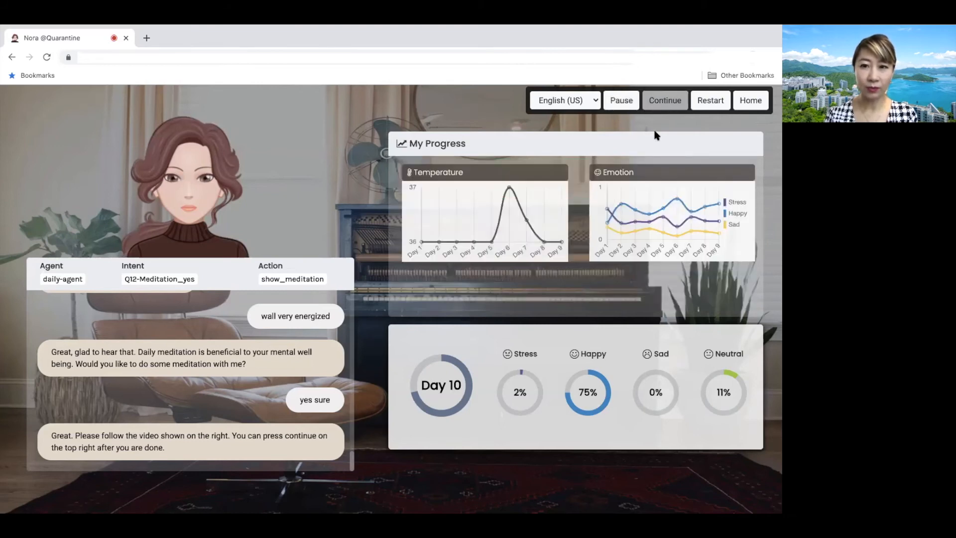
- Continue past the progress charts to Nora's post-meditation question
{"action": "left_click", "coordinate": [664, 100]}
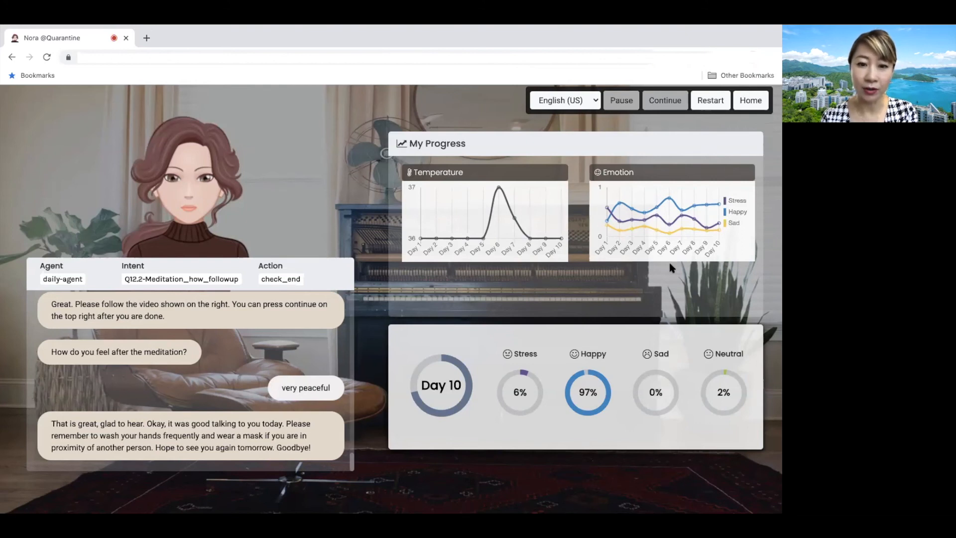
{"action": "mouse_move", "coordinate": [775, 288]}
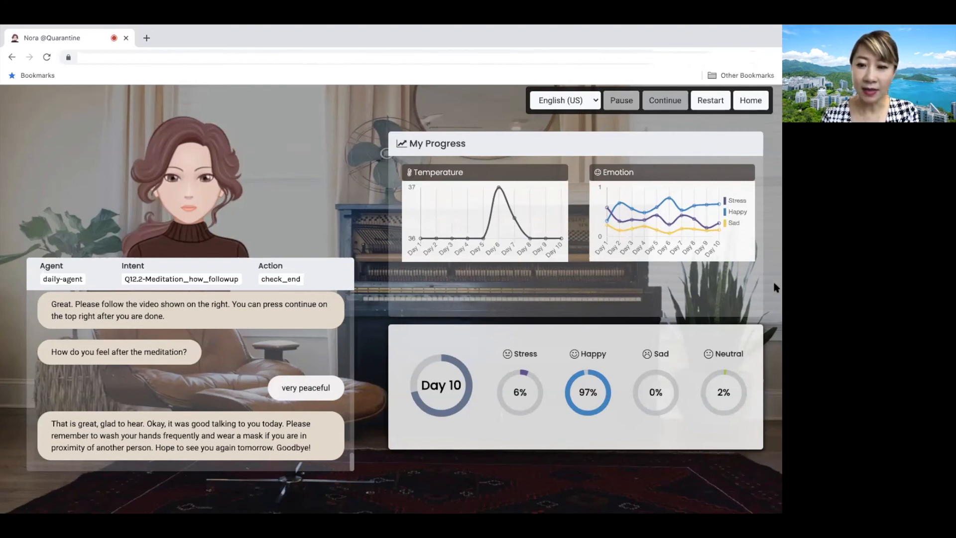
{"action": "mouse_move", "coordinate": [673, 229]}
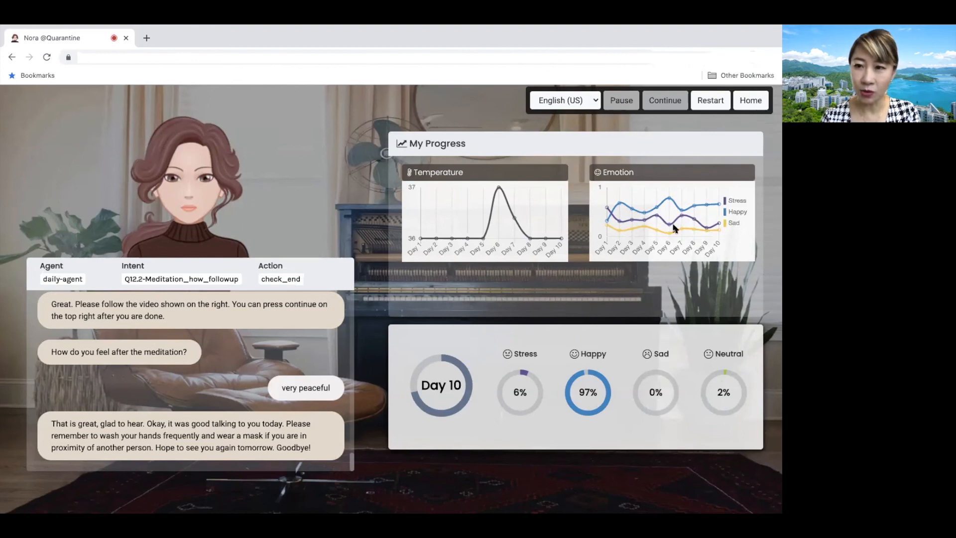
{"action": "mouse_move", "coordinate": [700, 273]}
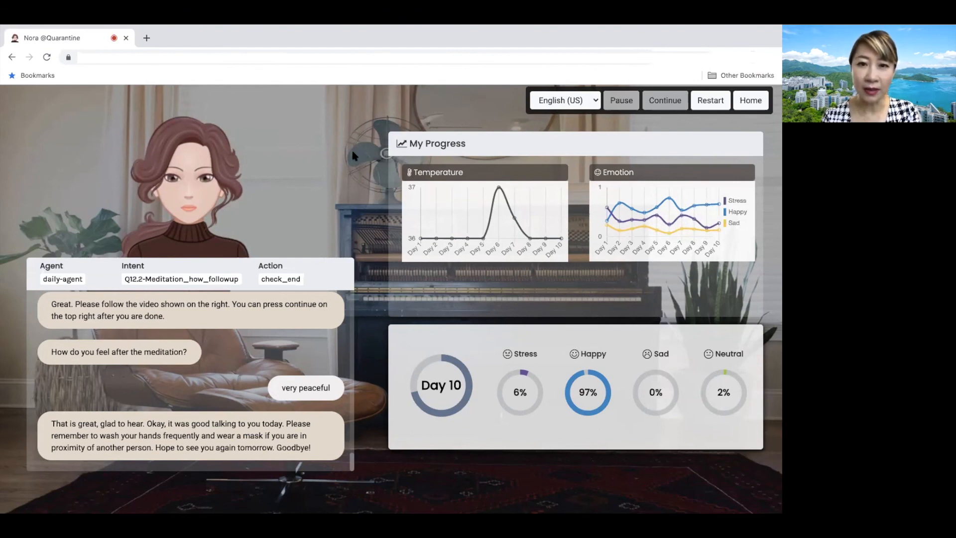
{"action": "mouse_move", "coordinate": [396, 348]}
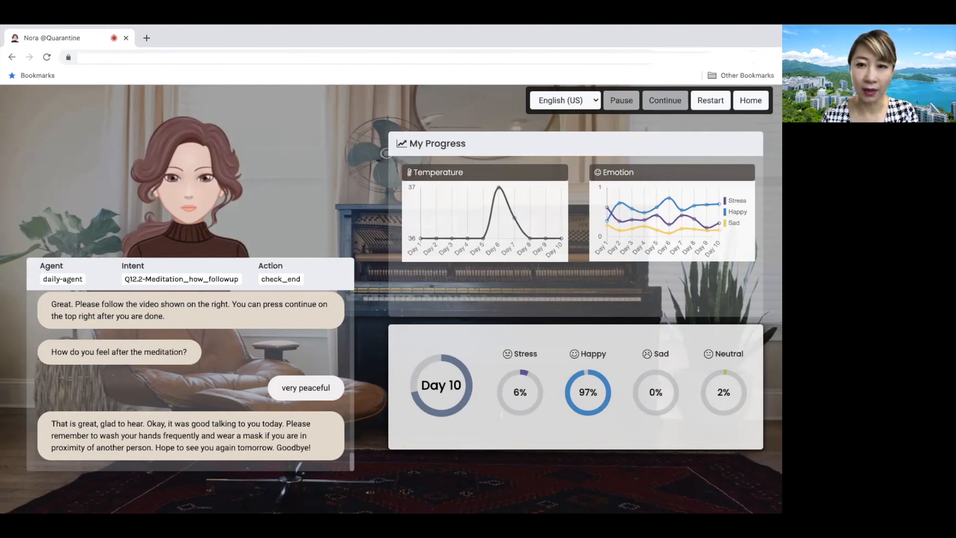
{"action": "mouse_move", "coordinate": [363, 402]}
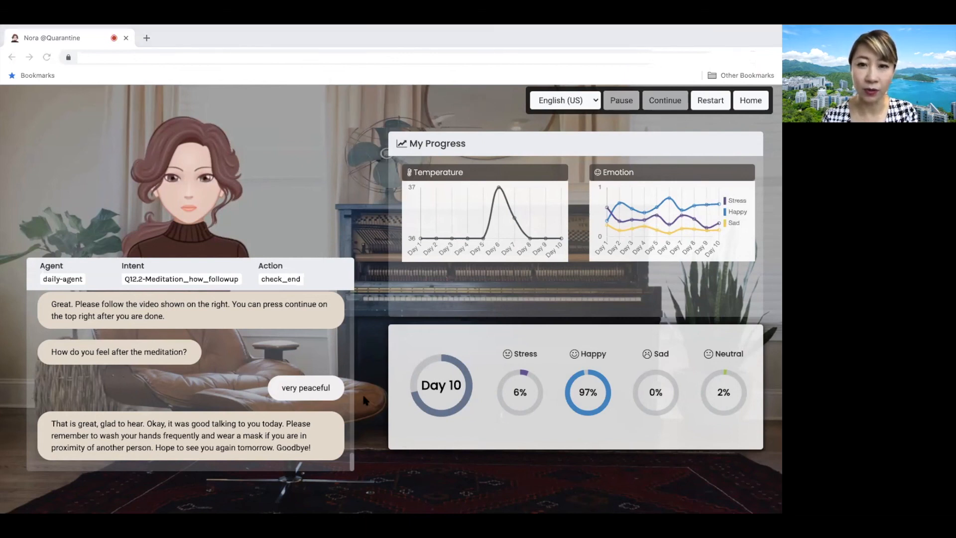